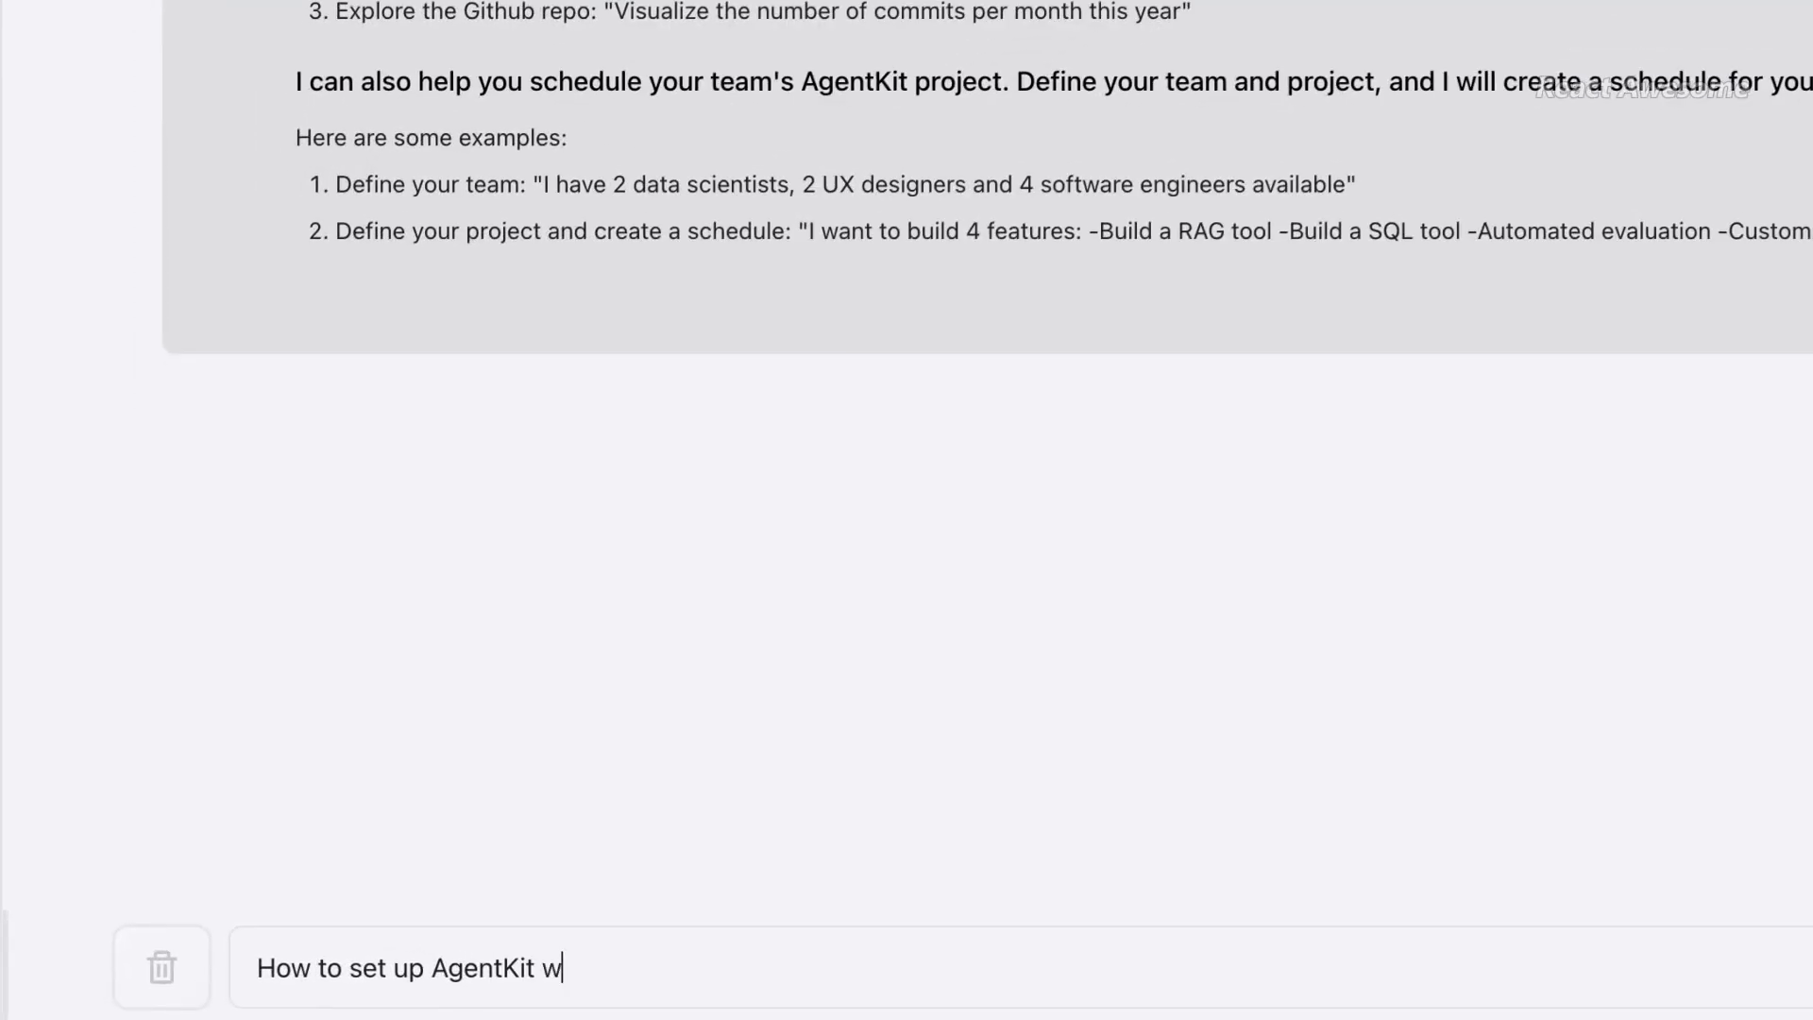
Step: Ask the agent "How to set up AgentKit with Docker?"
type("ith Docker?")
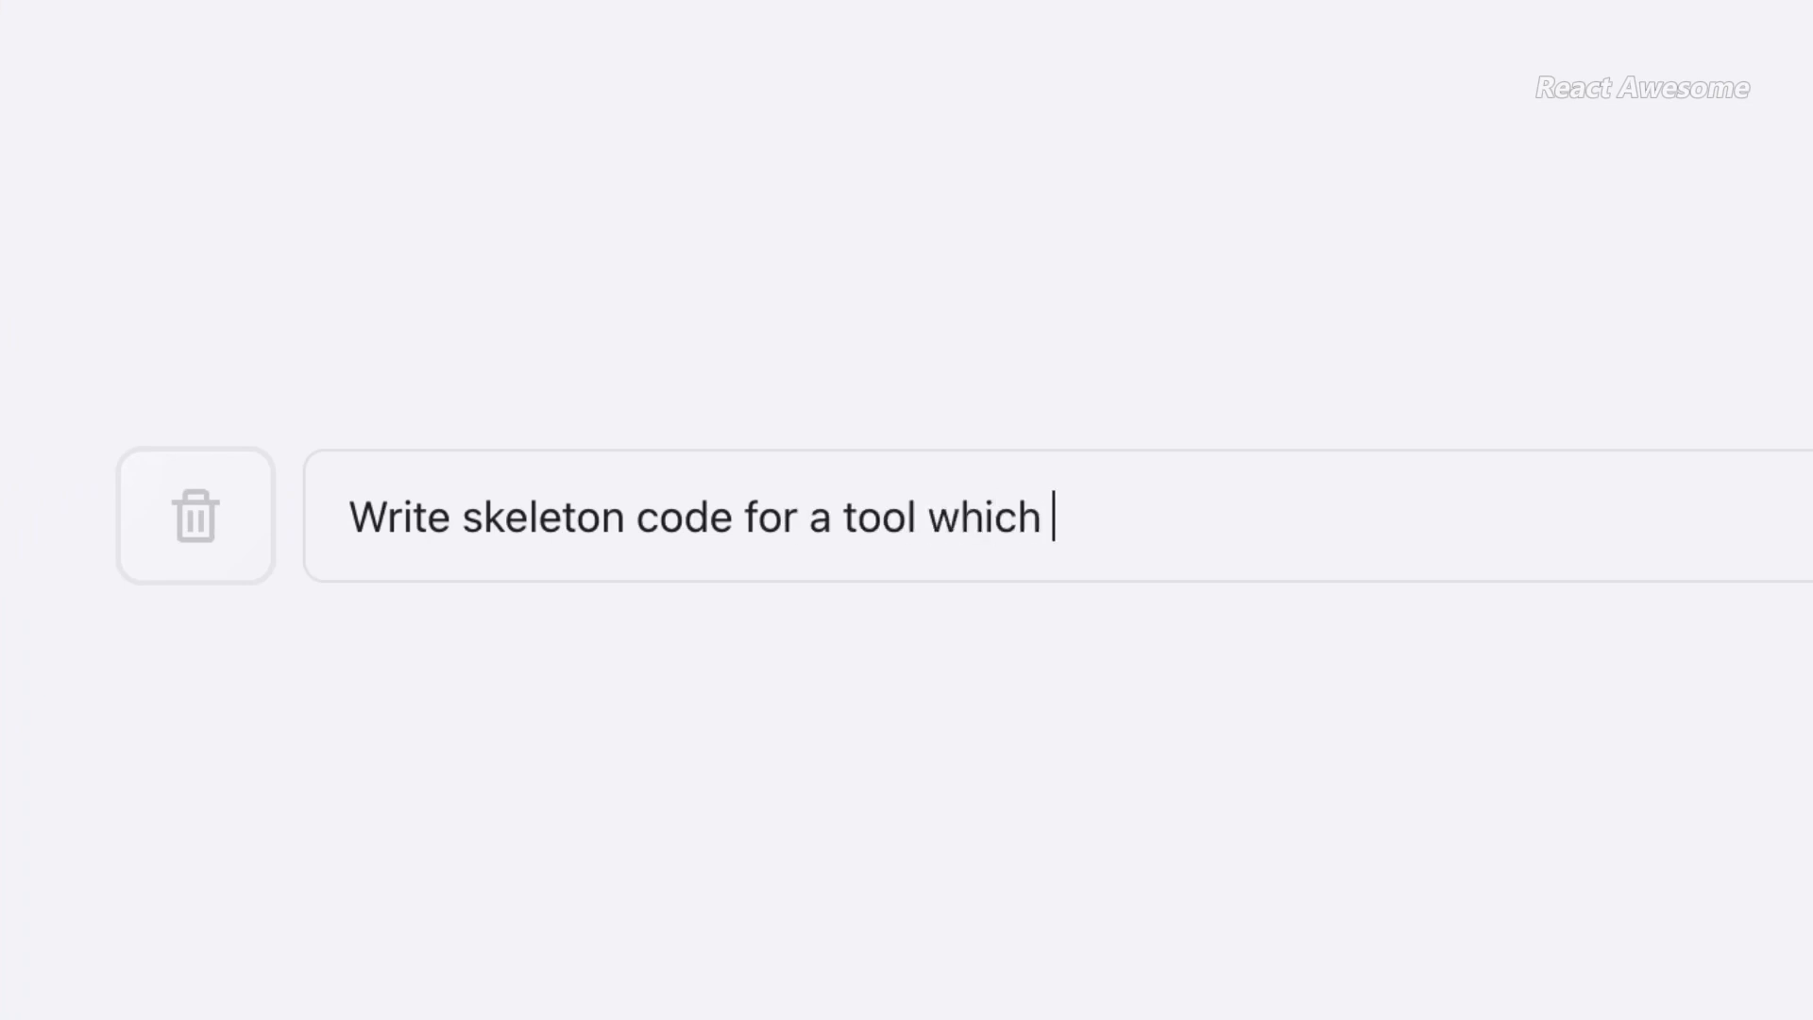
Step: Request skeleton code for a tool translating English text to Spanish and review the reply
type("translates English text to Spanish")
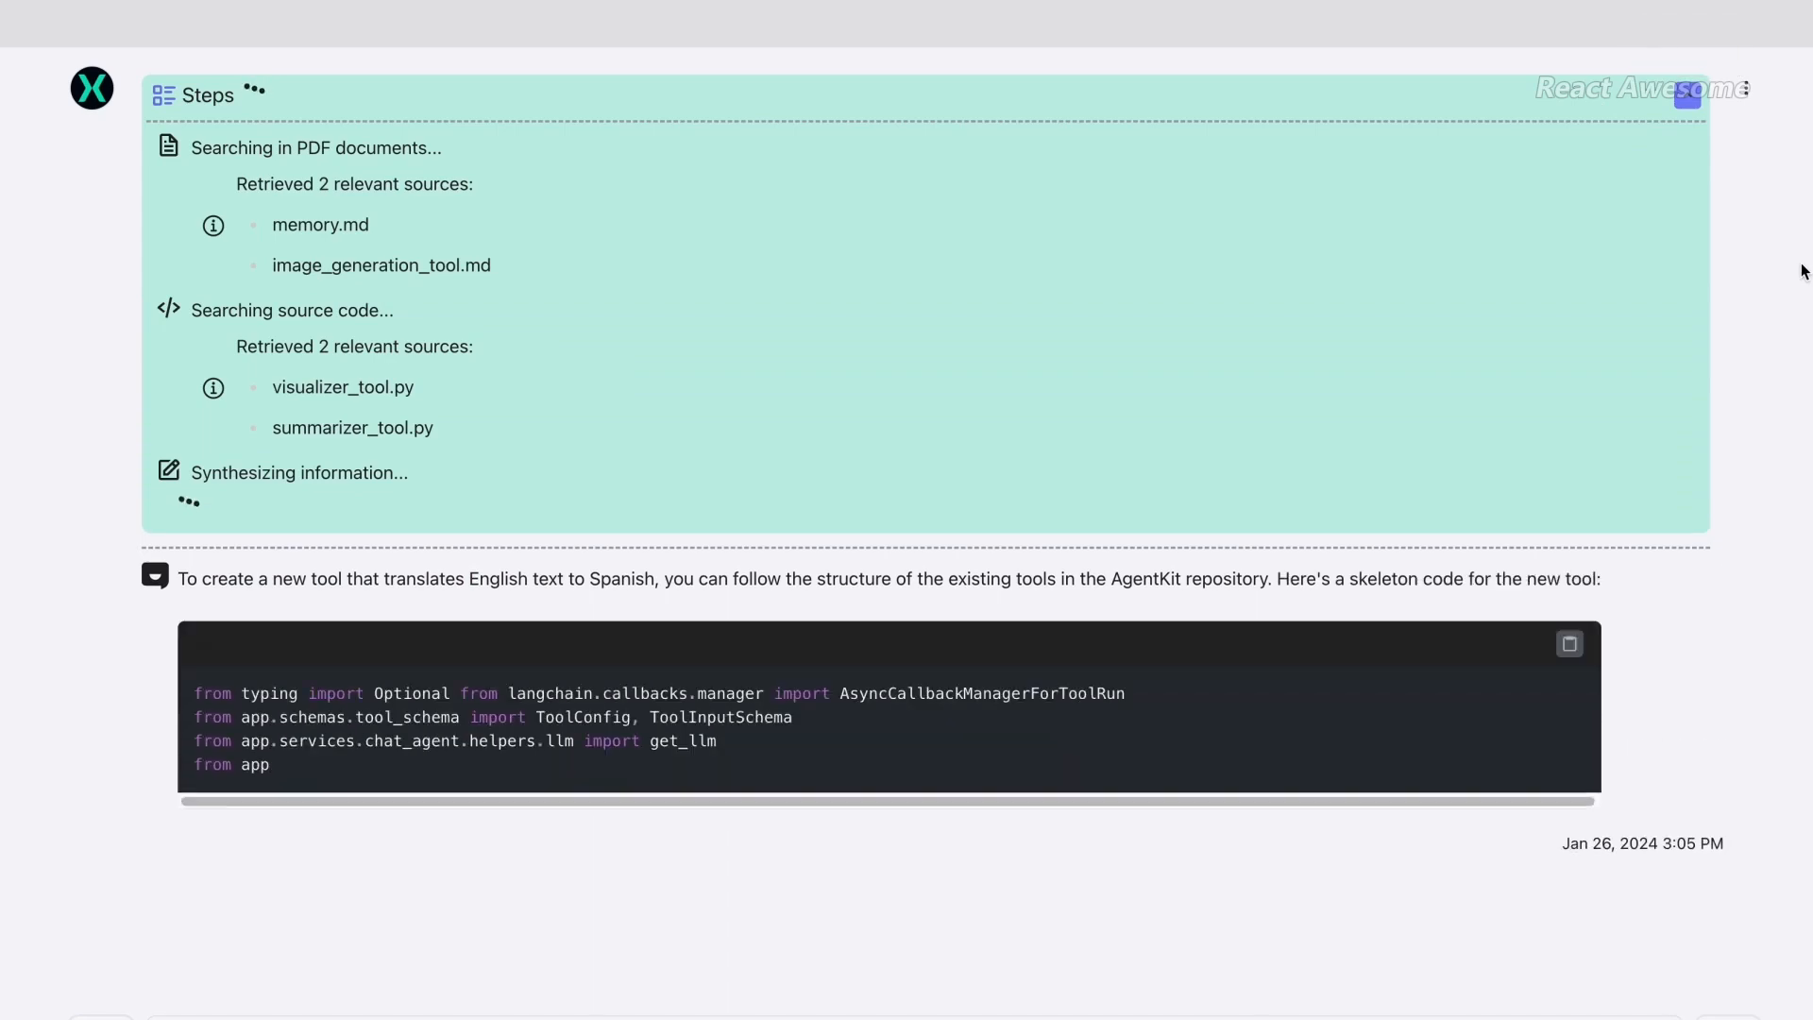
scroll("down", 3)
type("Are there")
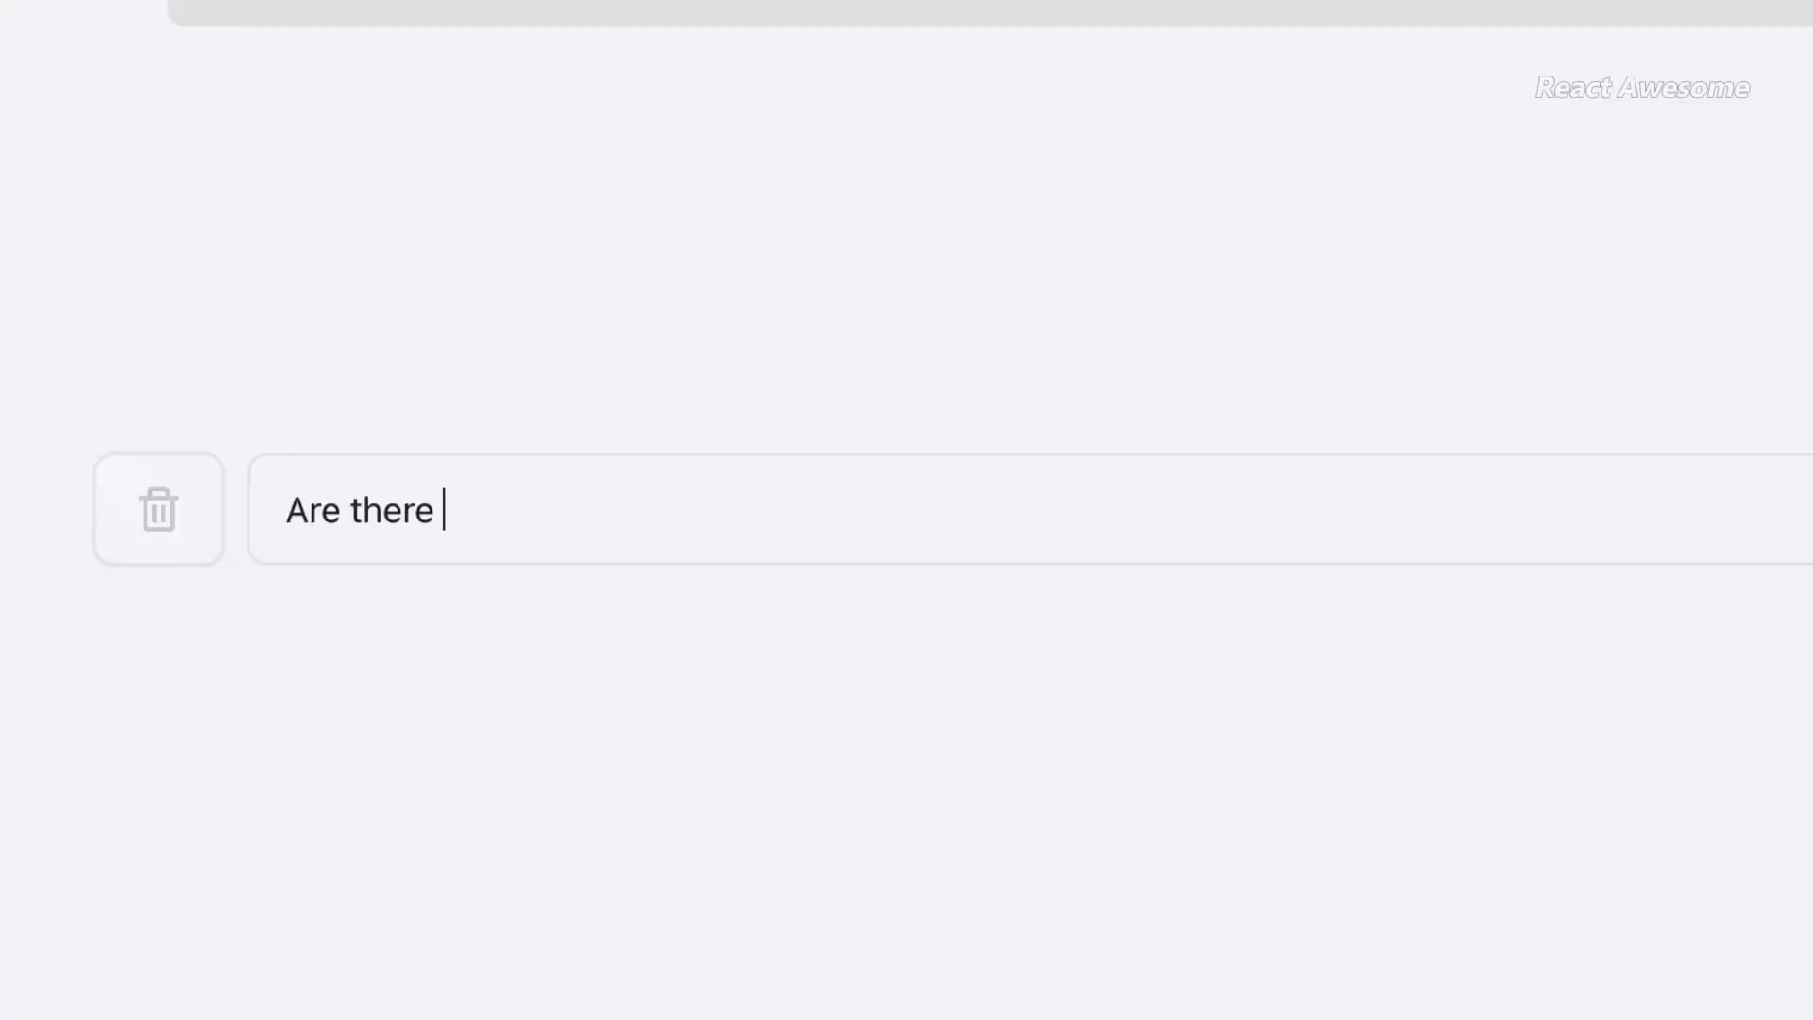
Step: Ask about open pull requests with merge issues and view the results as a full table
type("any open pull requests with merge iss")
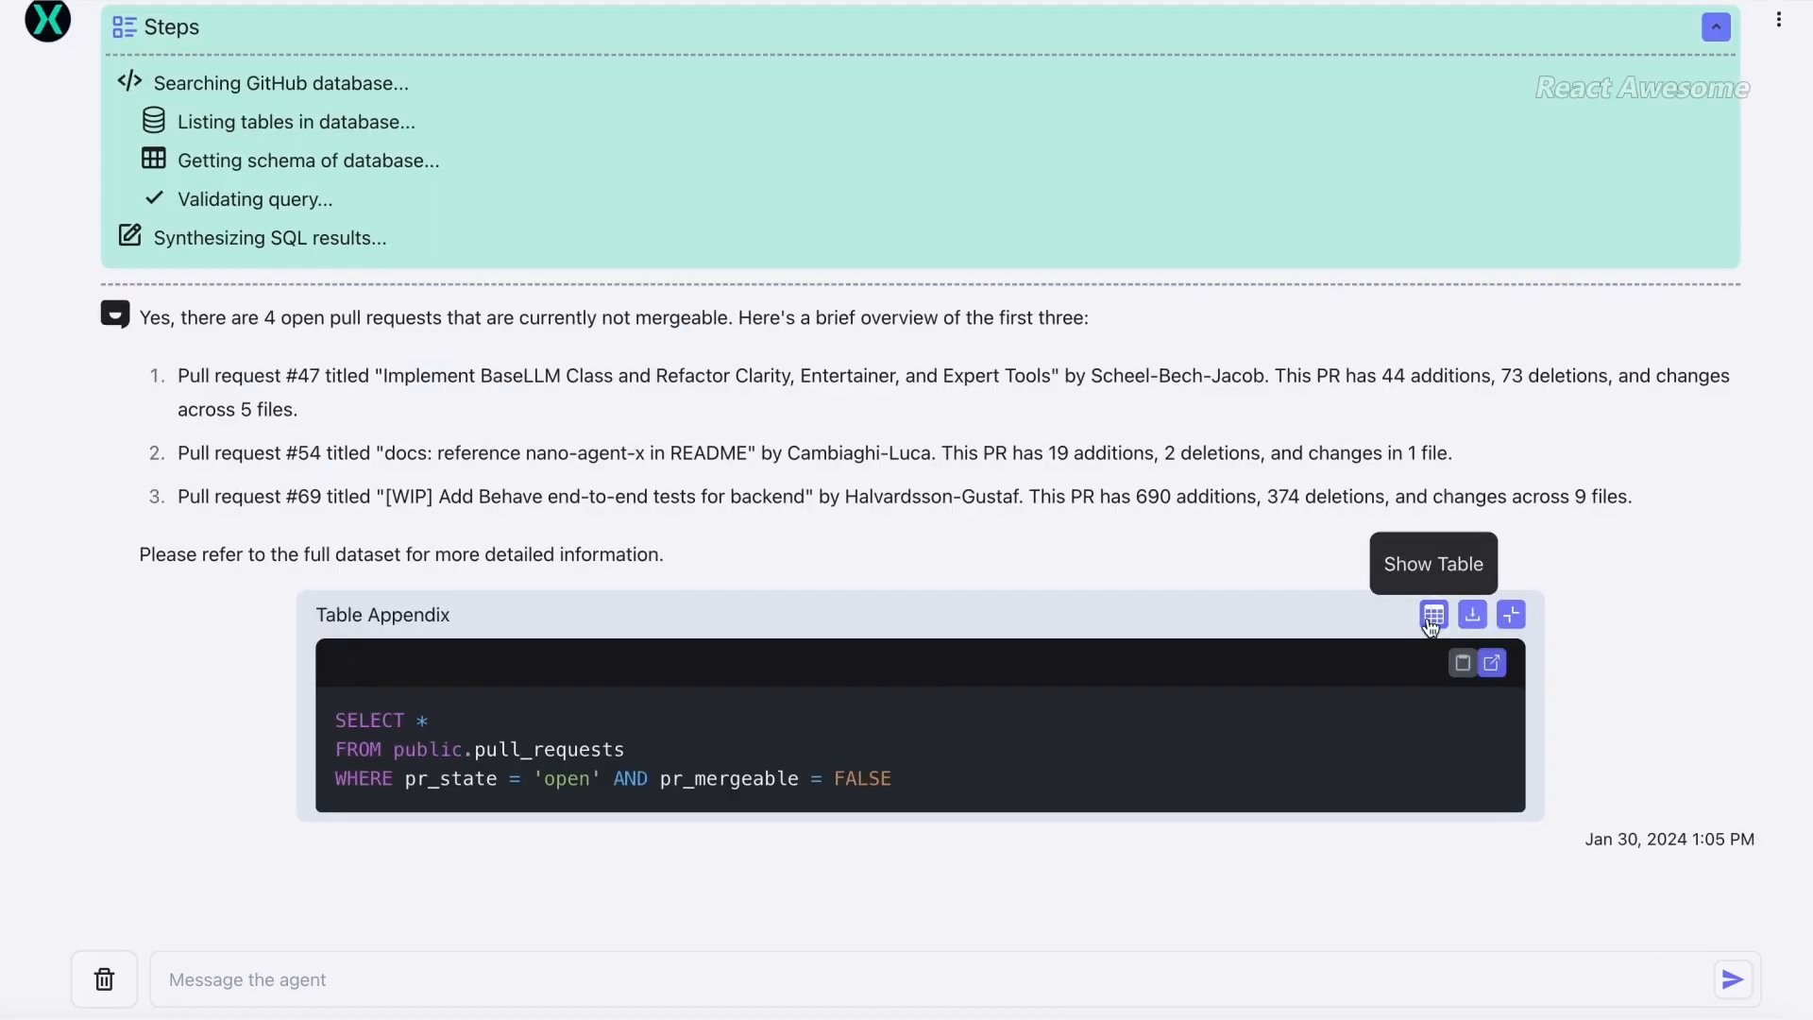
left_click(1434, 616)
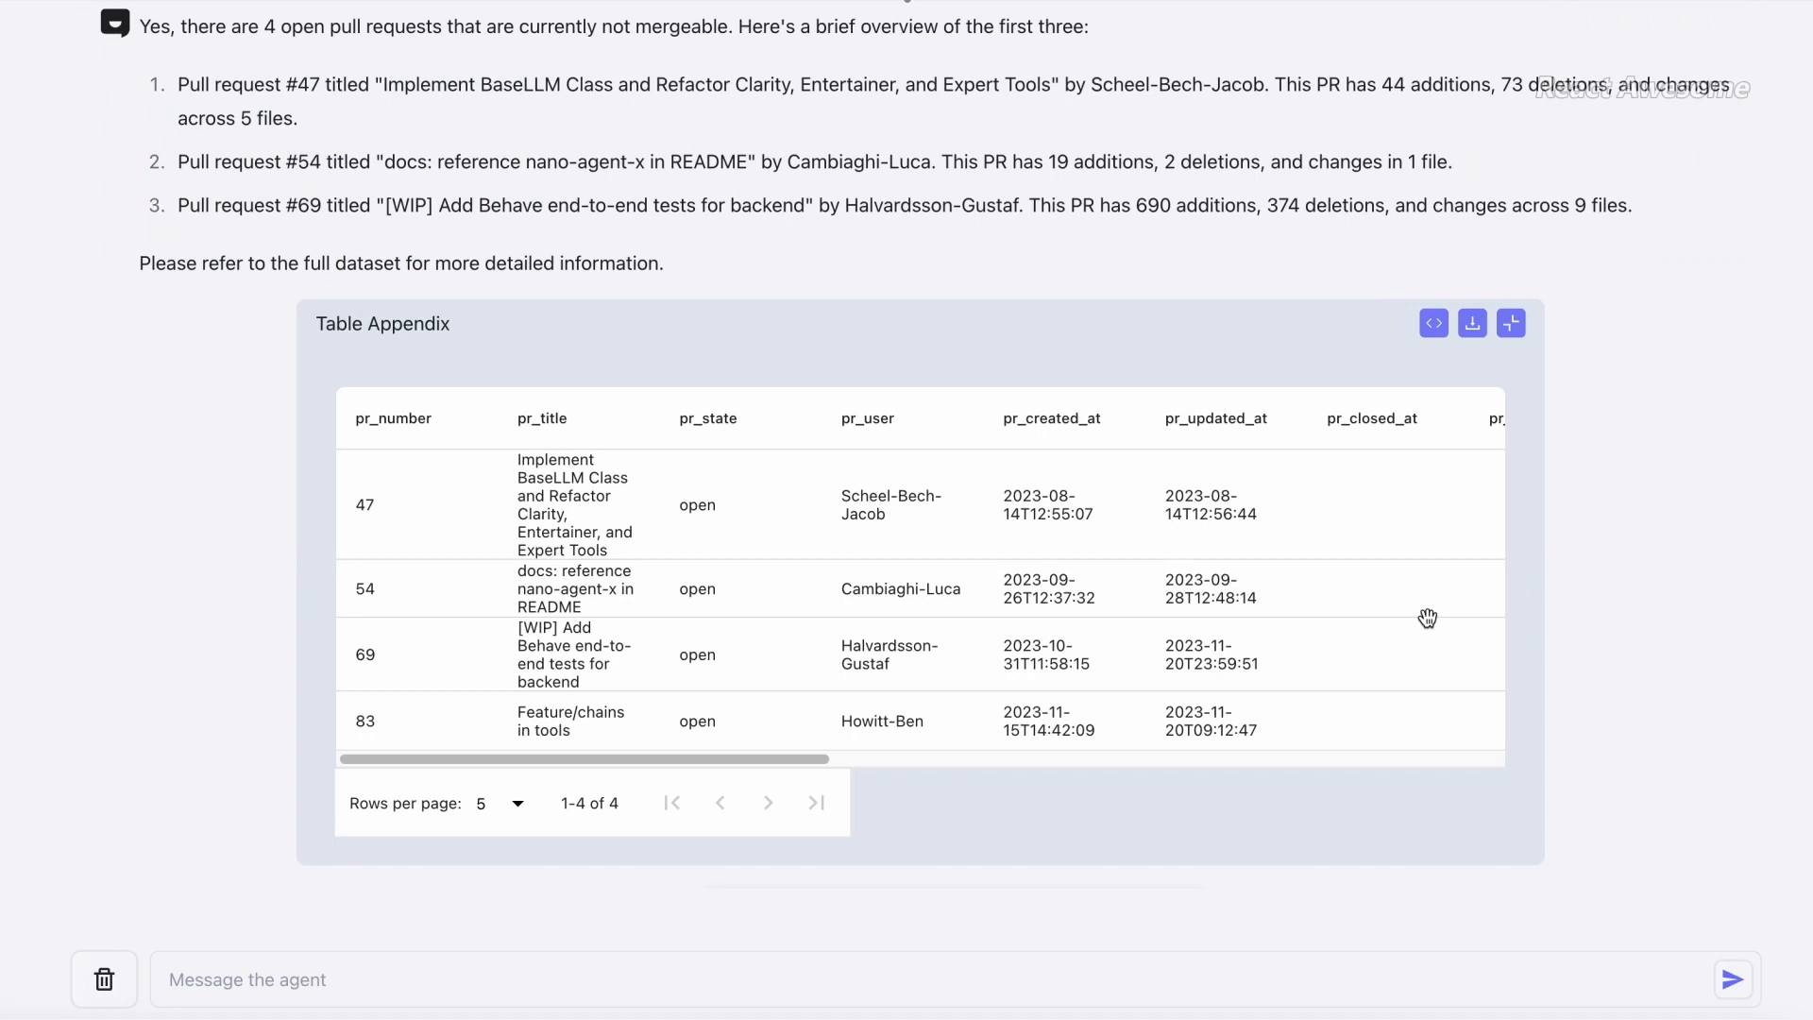
type("Show me a bar graph of the number of commits made per month by Jakob Heyder")
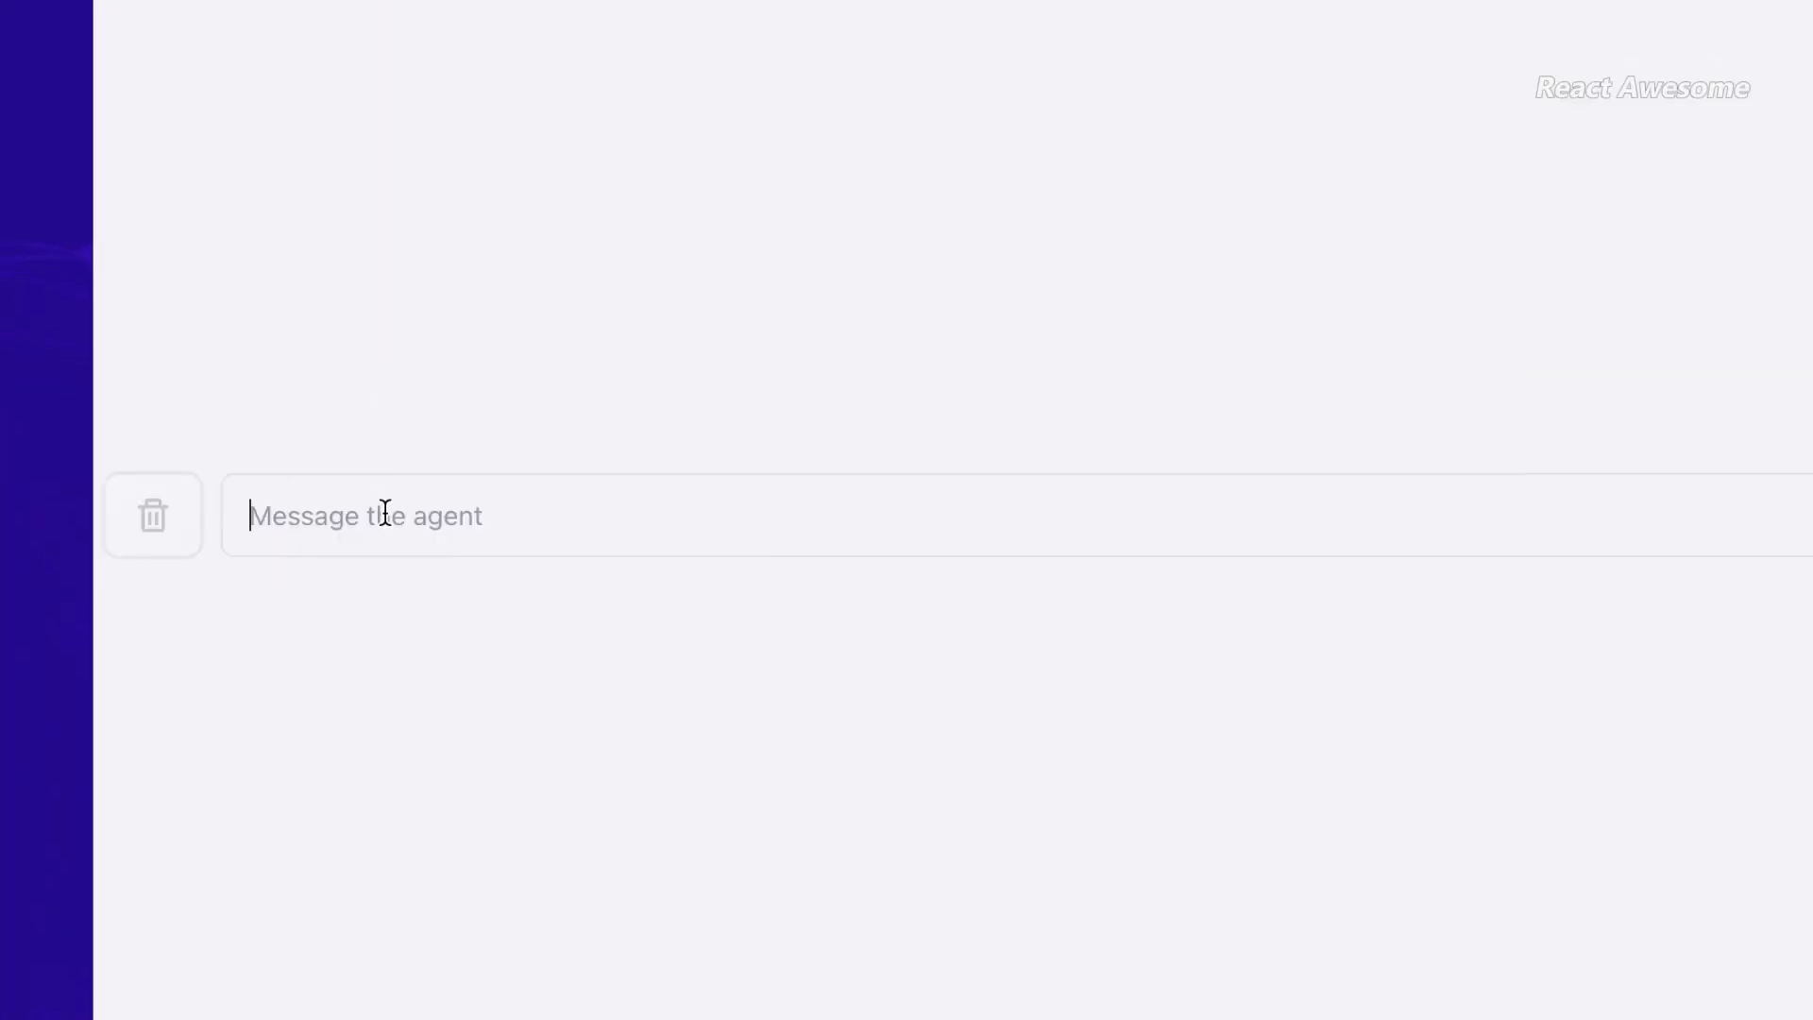
Step: Run the schedule optimizer for a new RAG tool and UI cleanup and review the Gantt chart
type("I would like to build a new RAG tool and c")
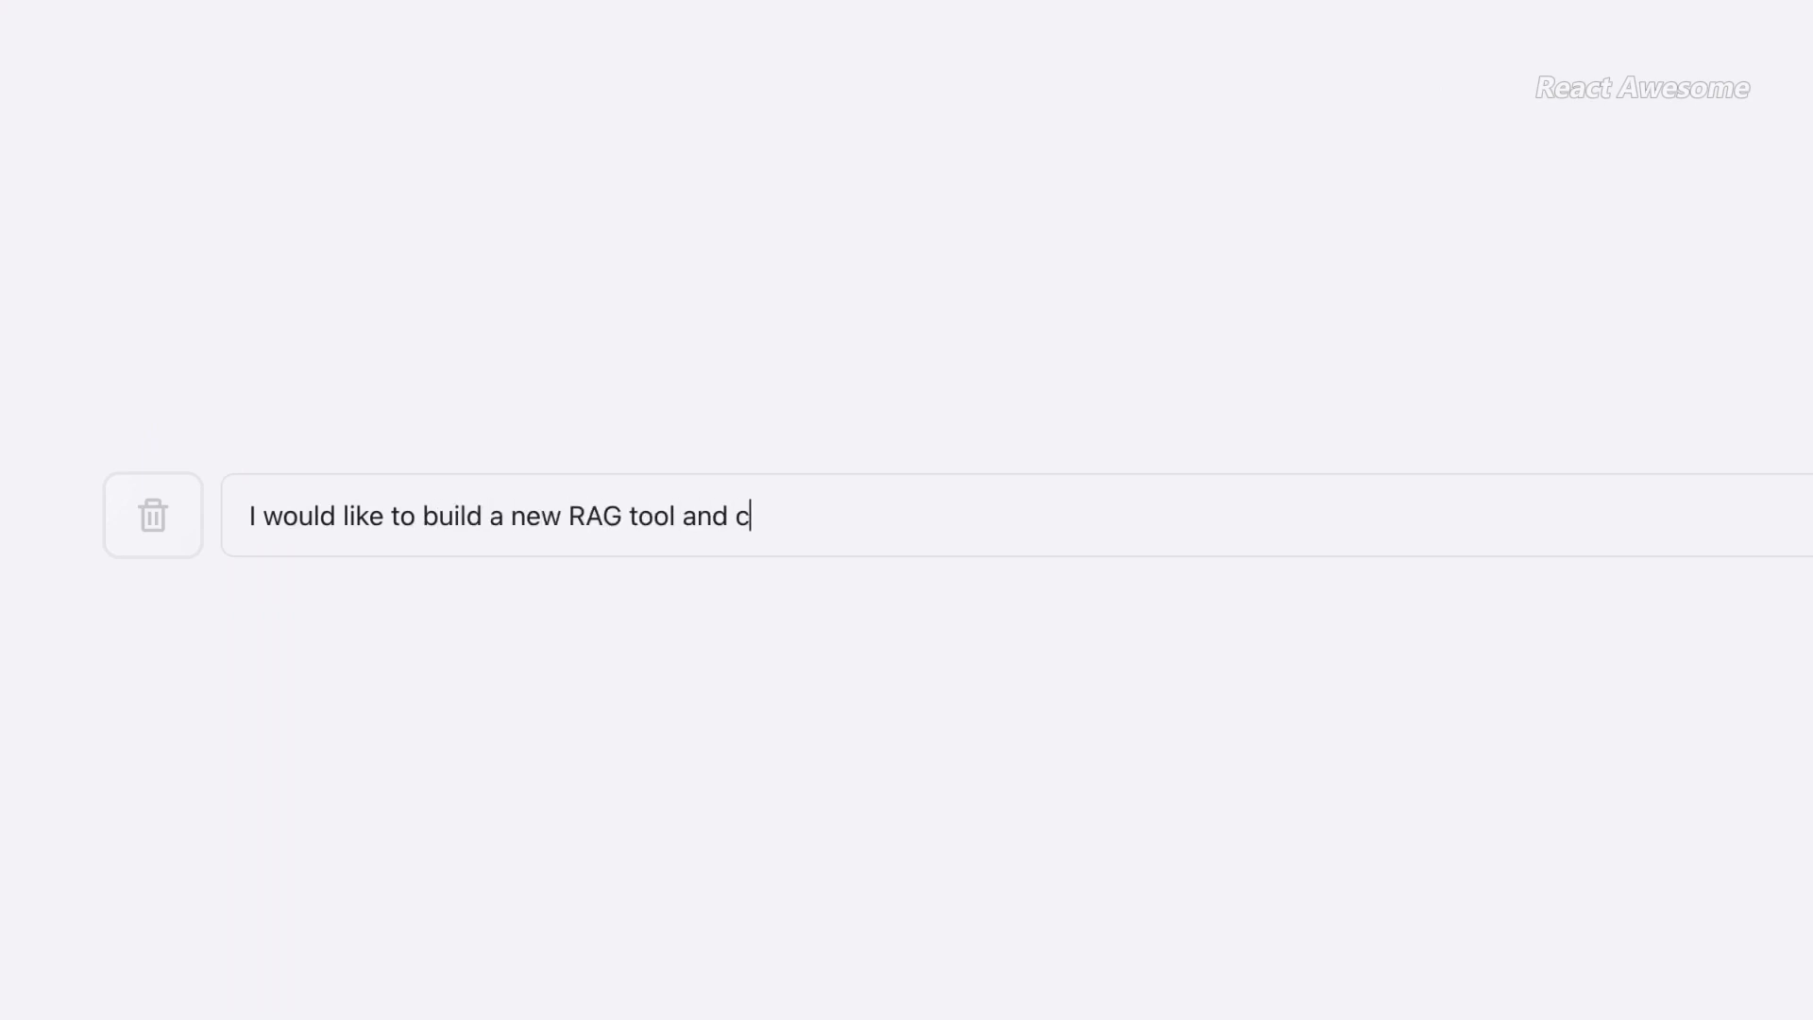
type("lean up the UI -- run the schedule optimizer giv")
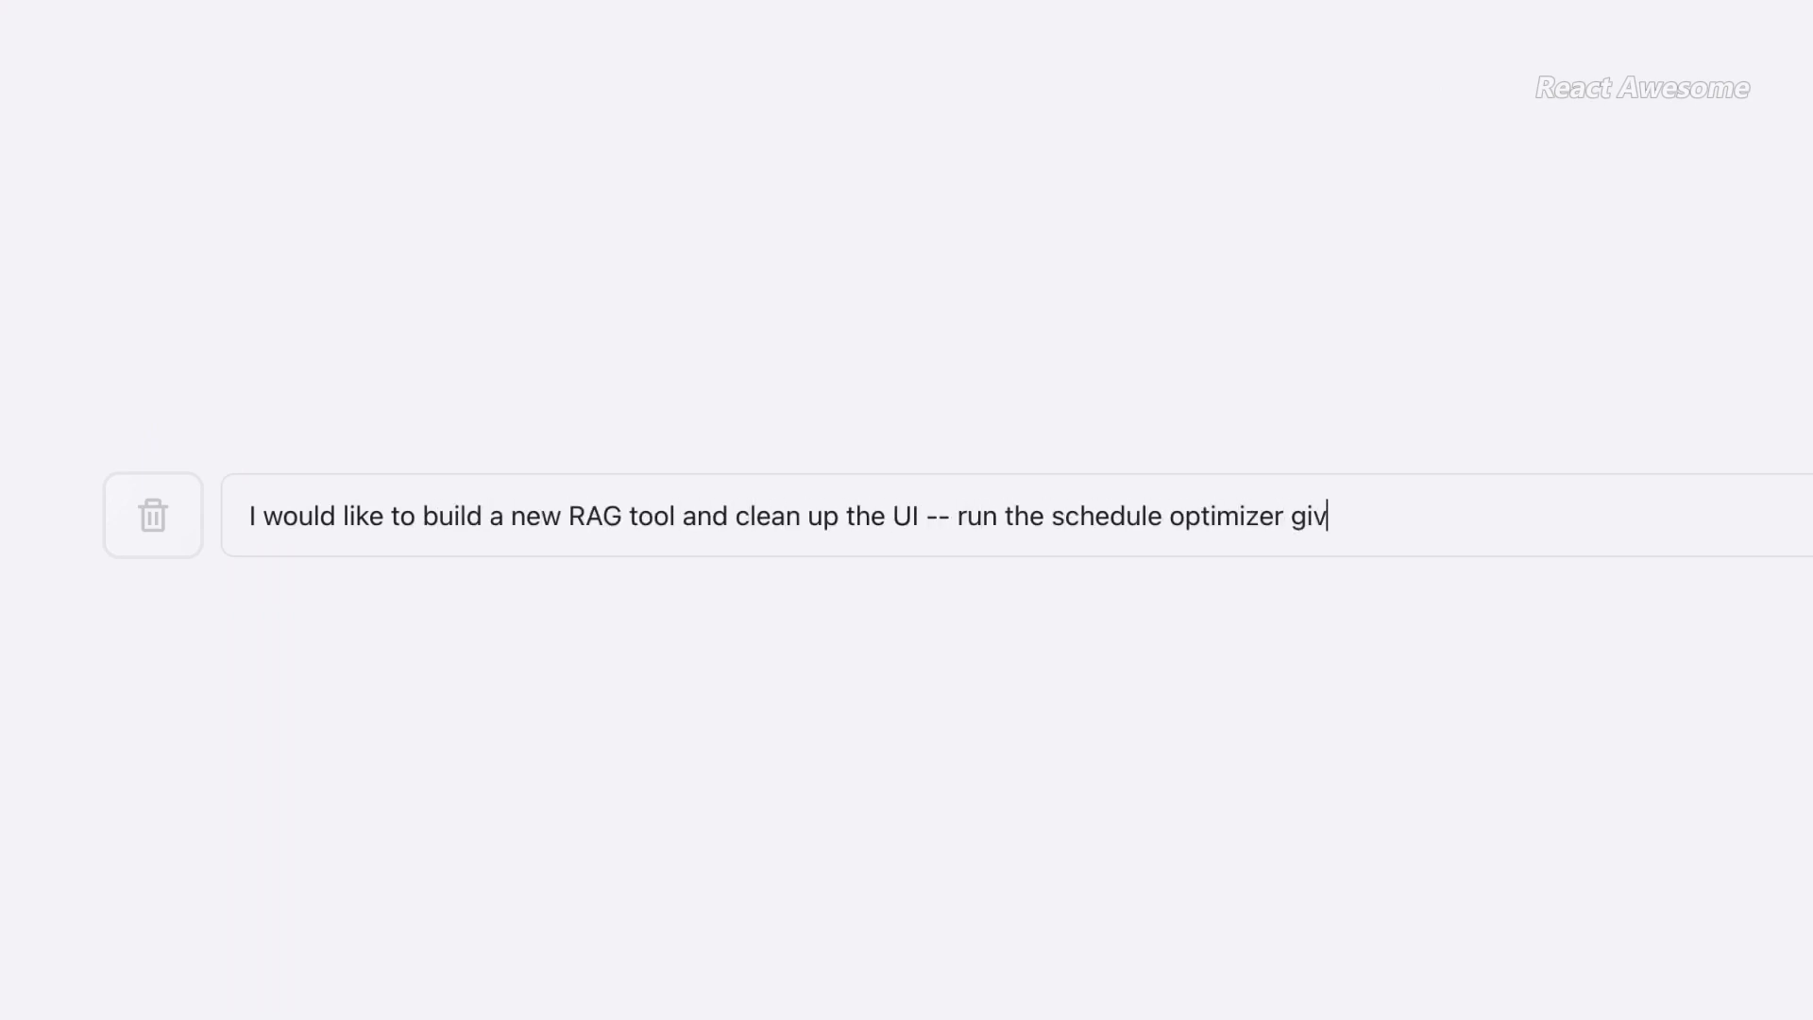
type("en my current resources!")
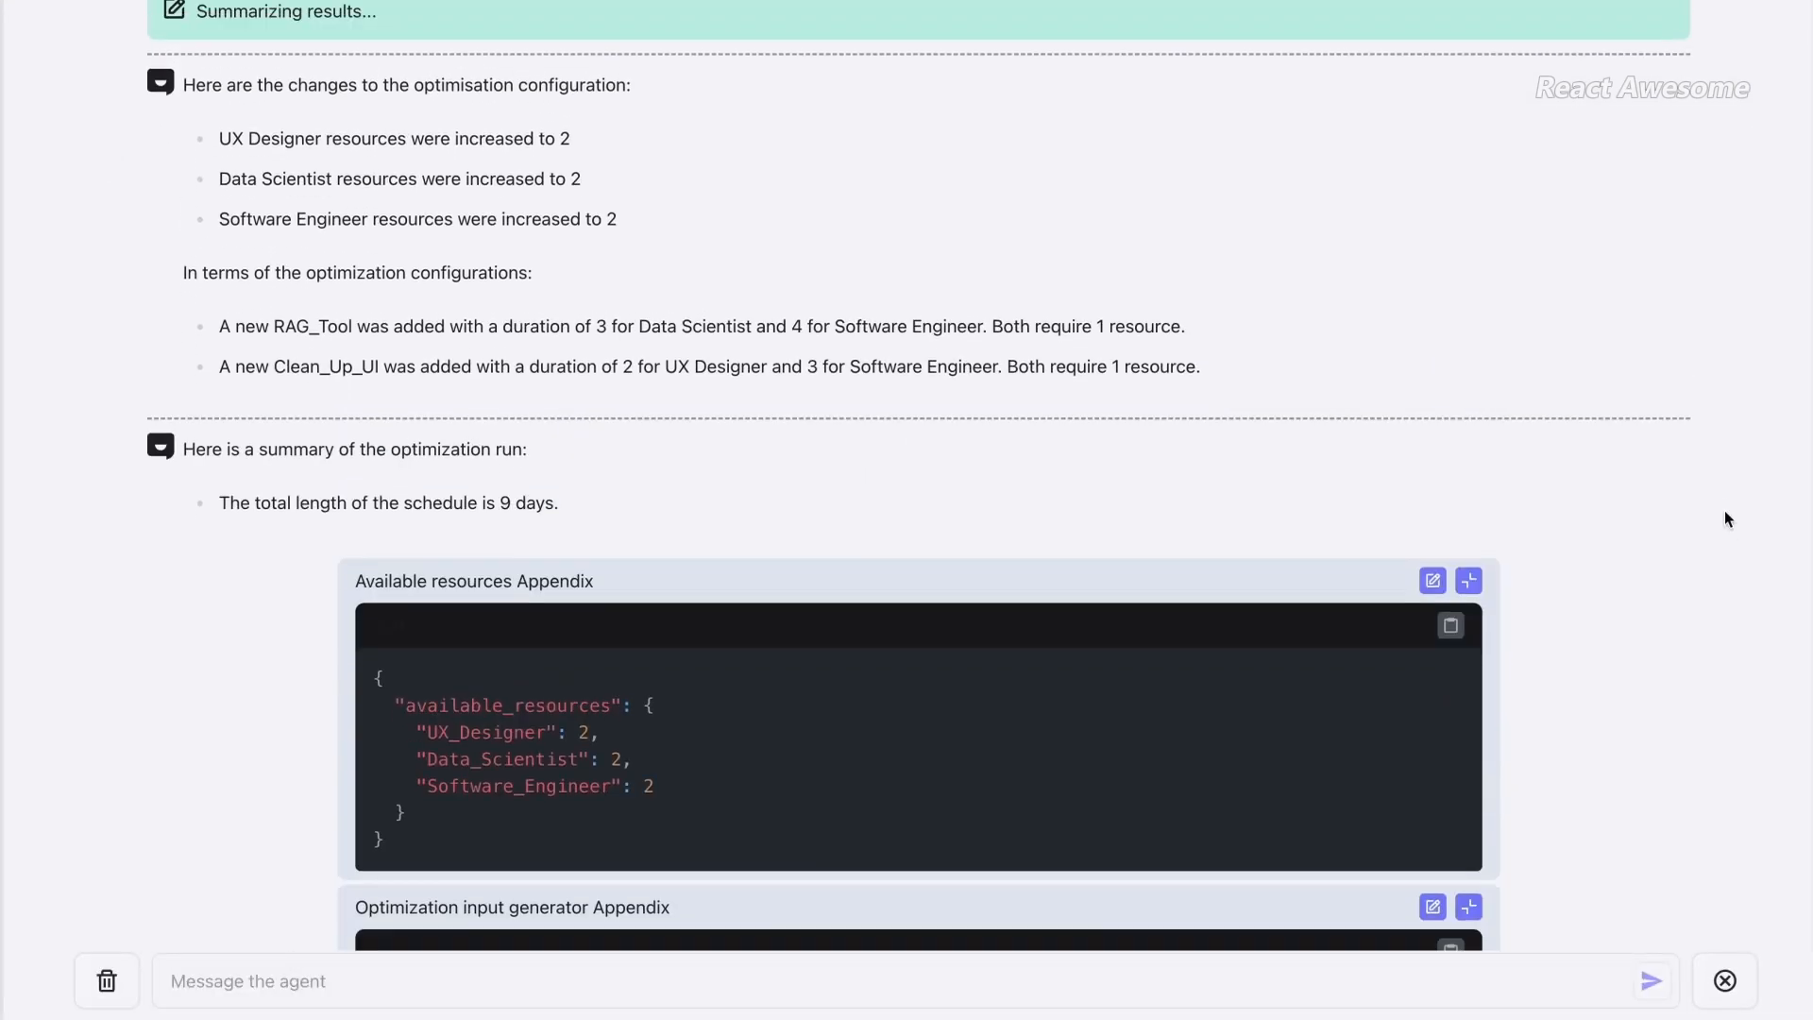
scroll("down", 3)
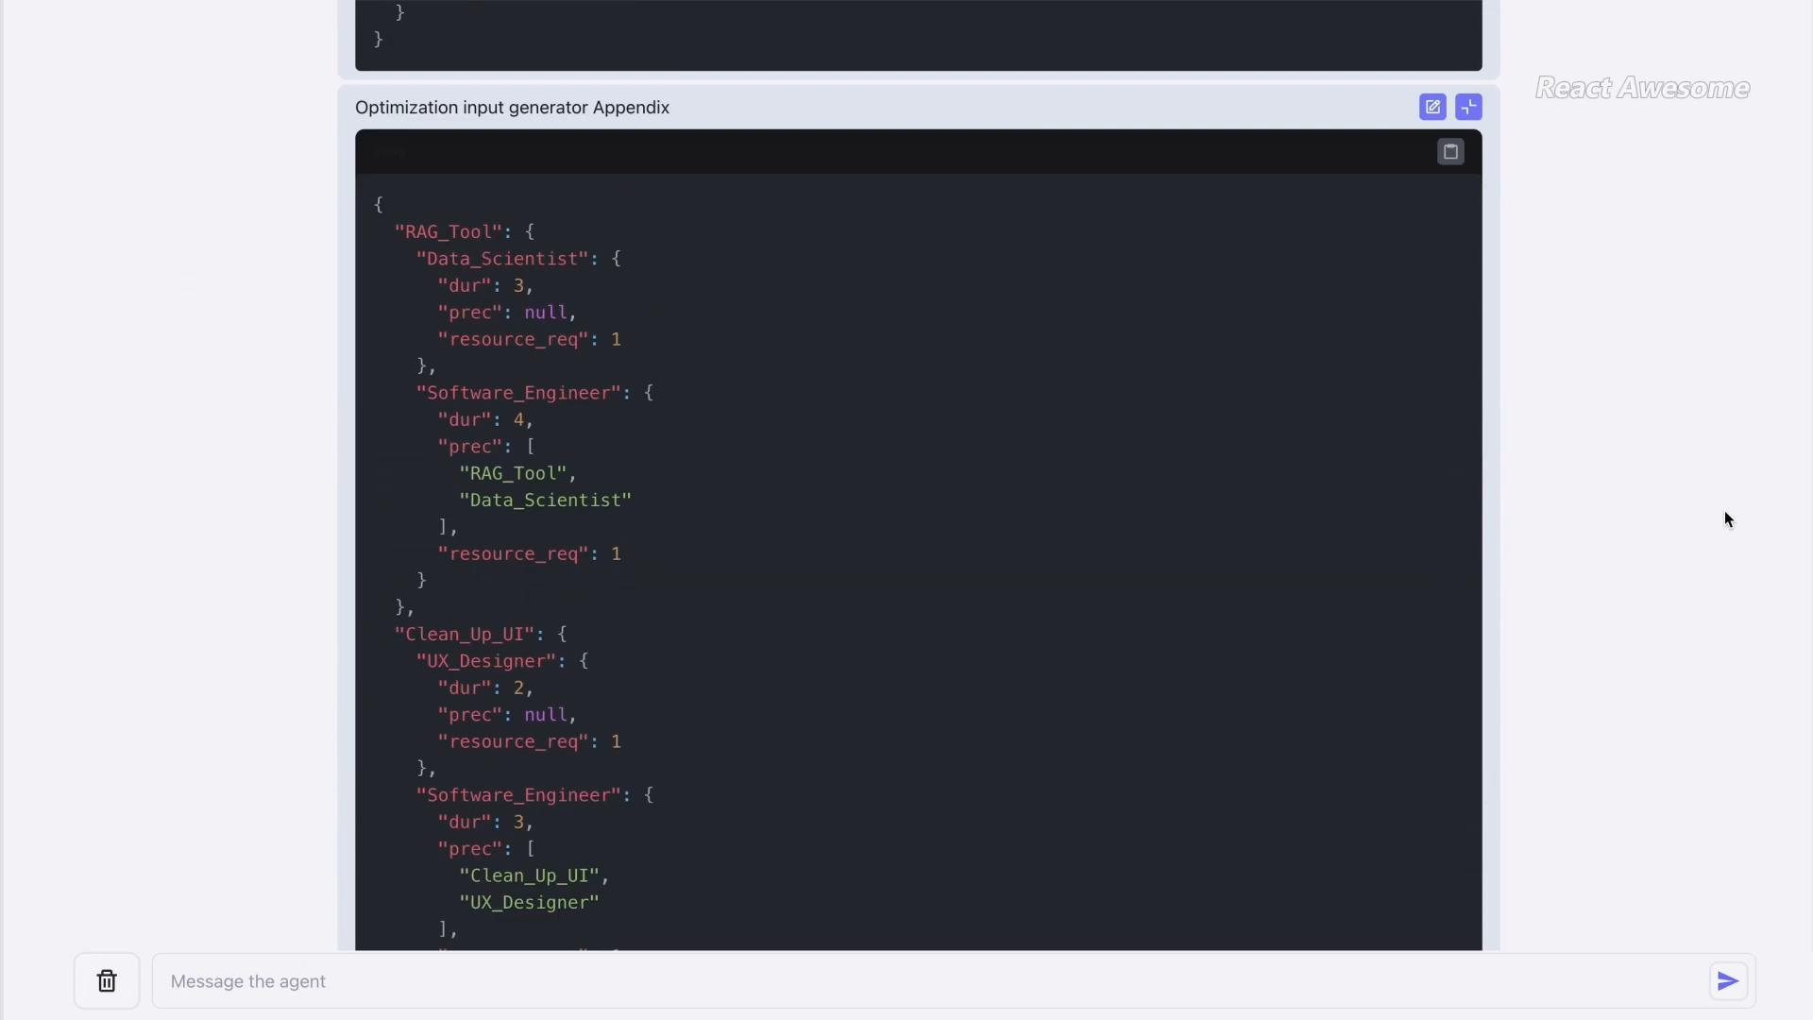
scroll("down", 3)
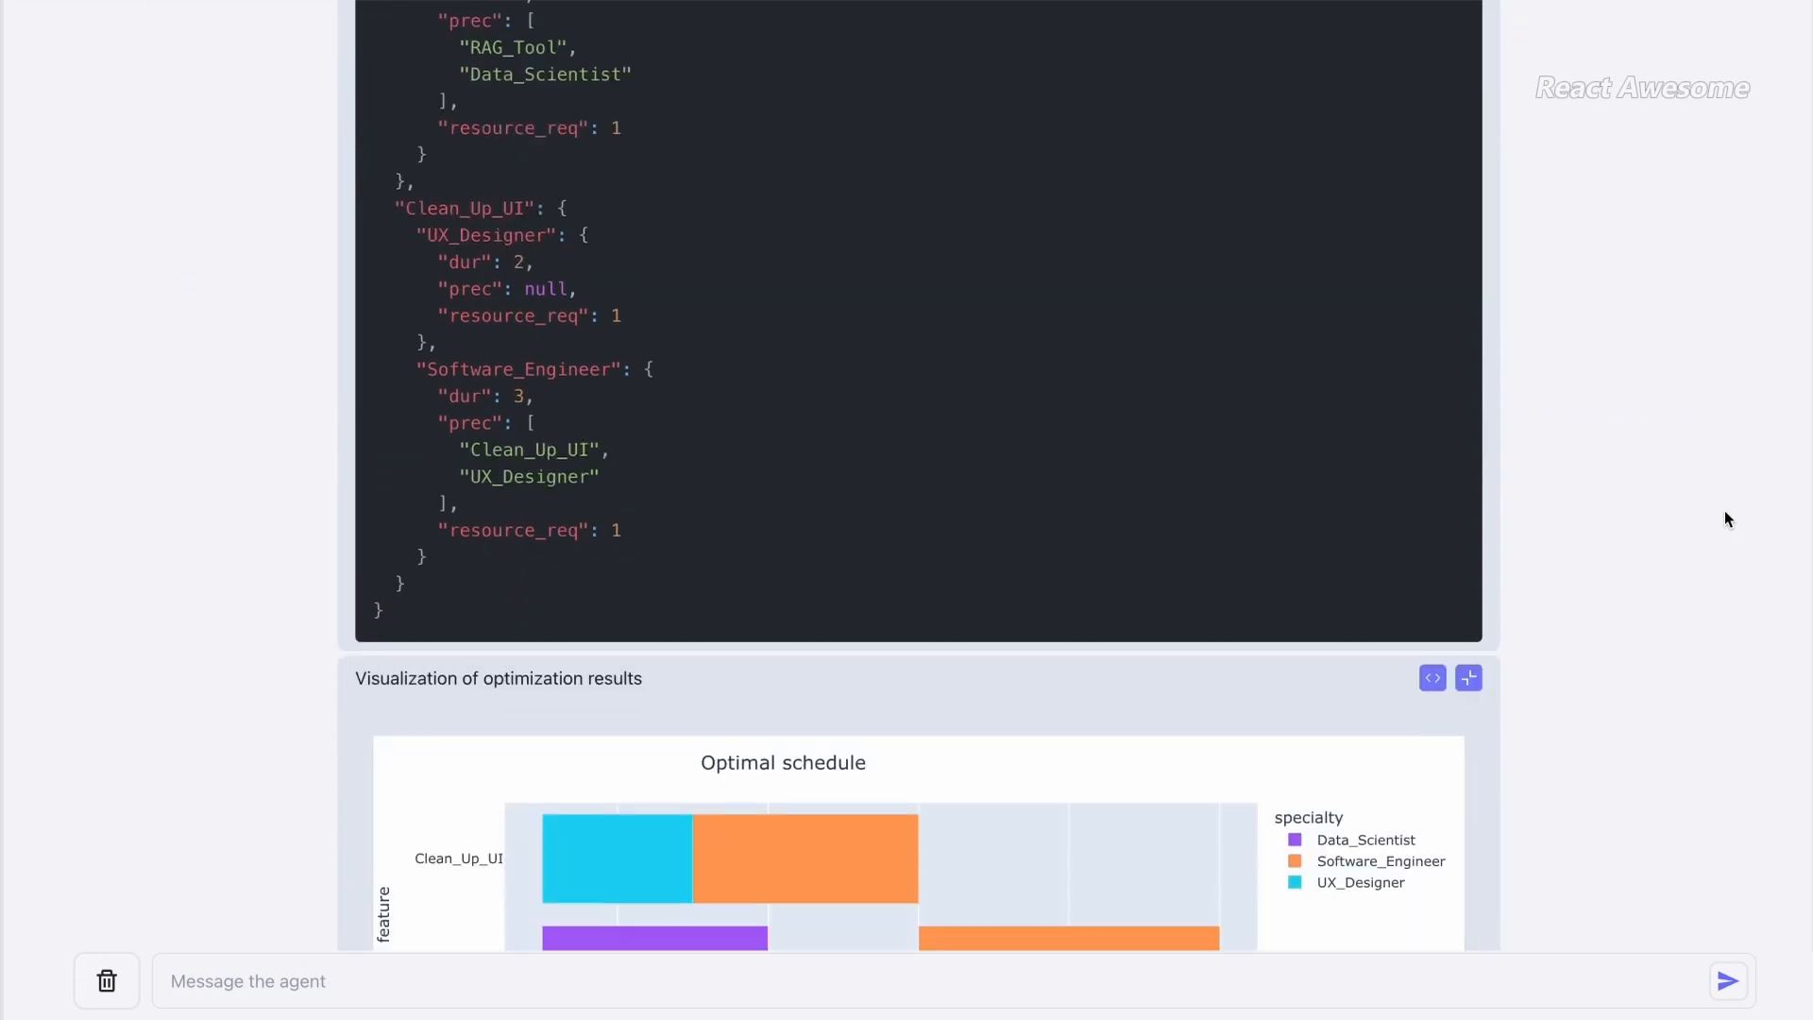
scroll("down", 3)
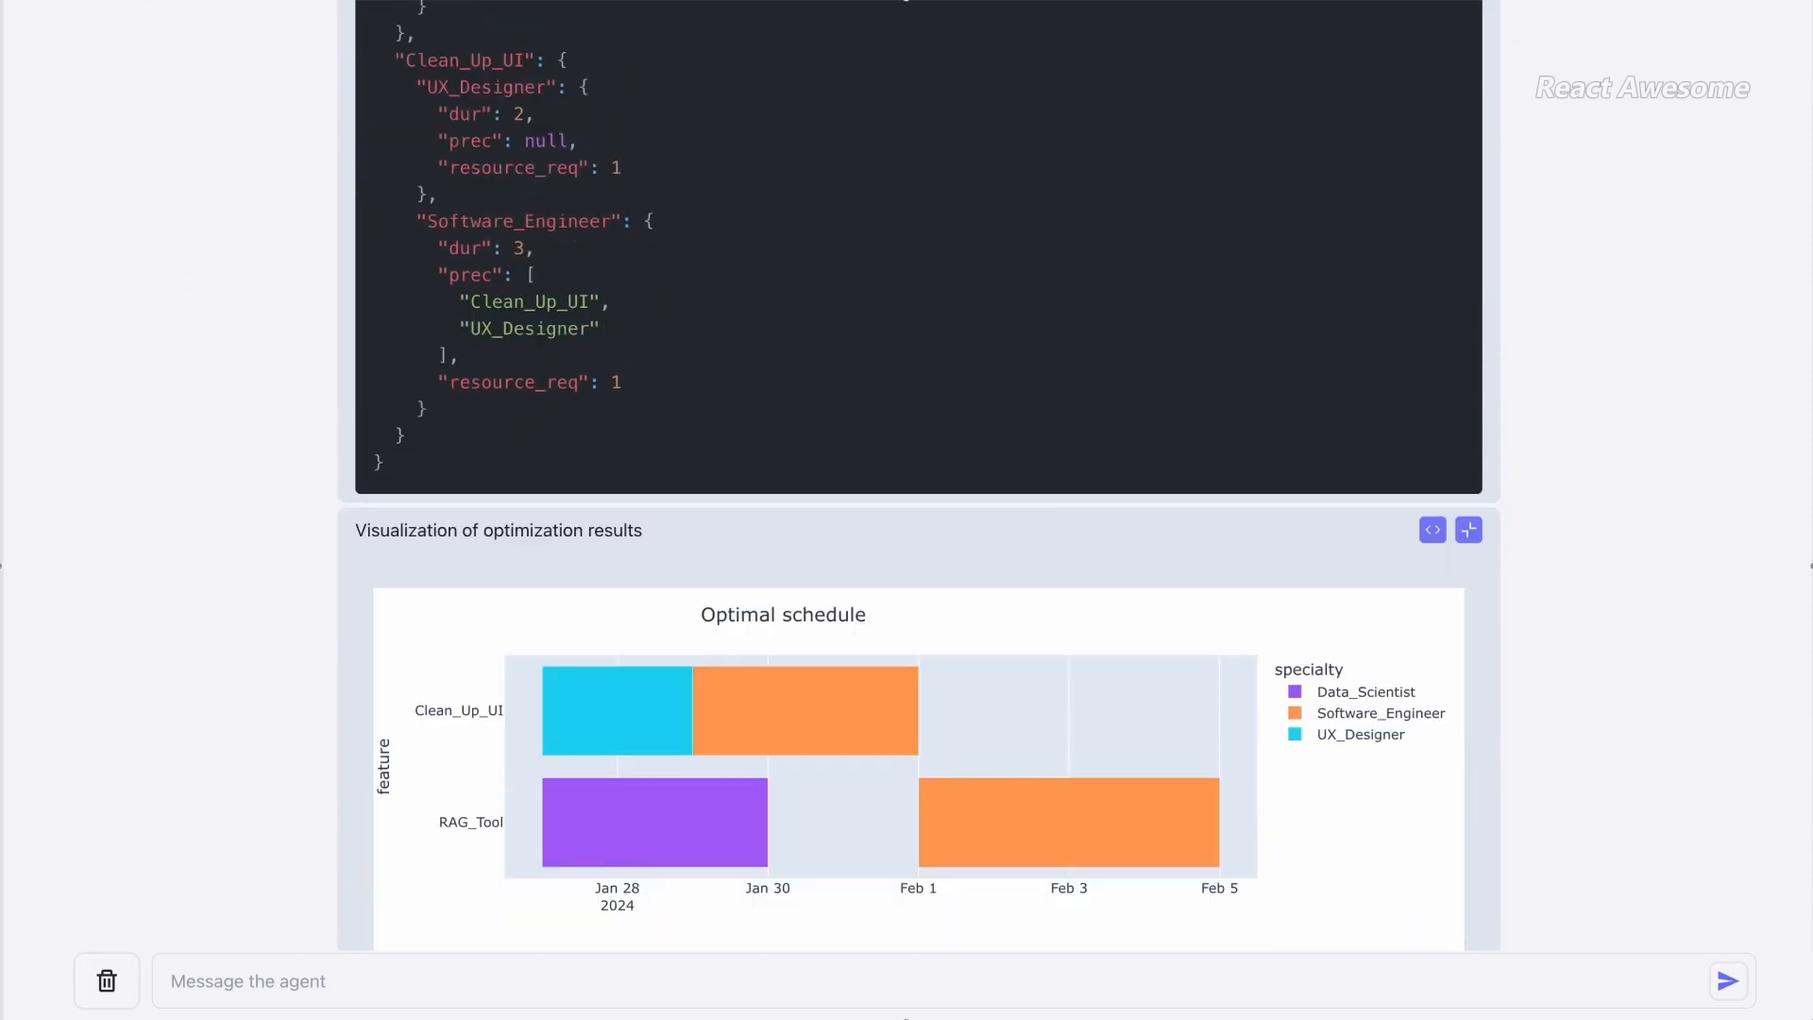